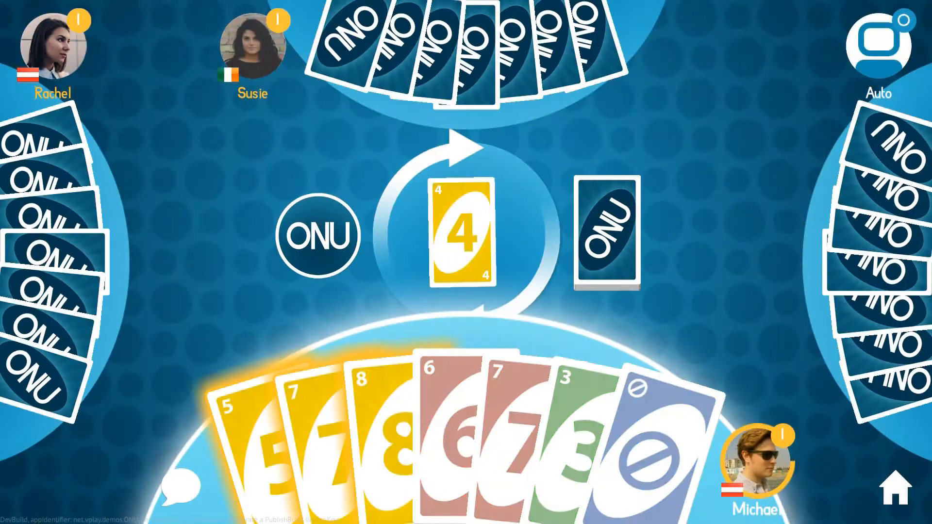
Step: Open the chat conversation with Rachel showing her pending friend request
click(464, 238)
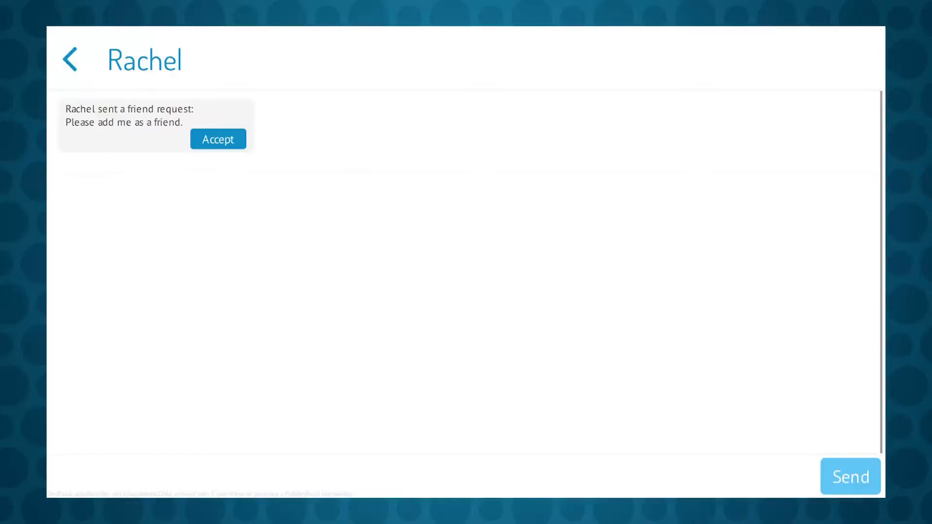
Step: Accept Rachel's friend request and send her a greeting message
click(218, 138)
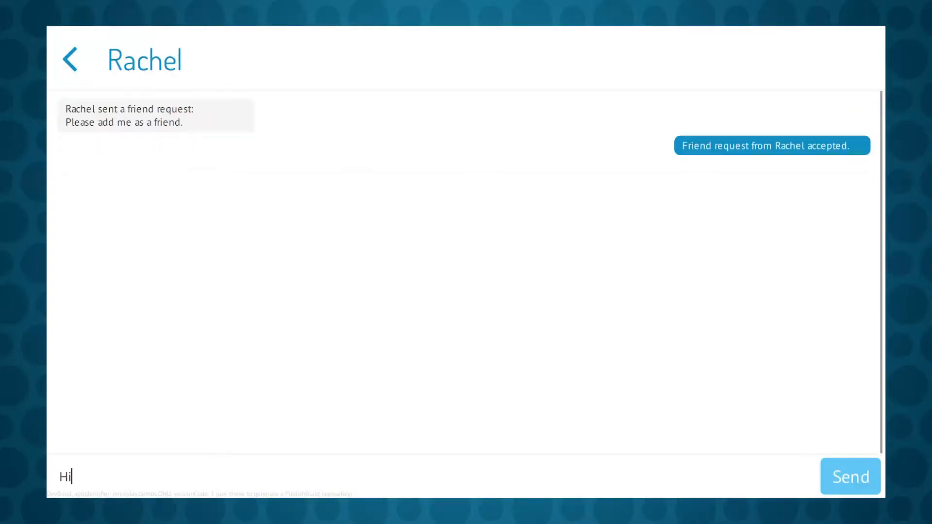
click(70, 59)
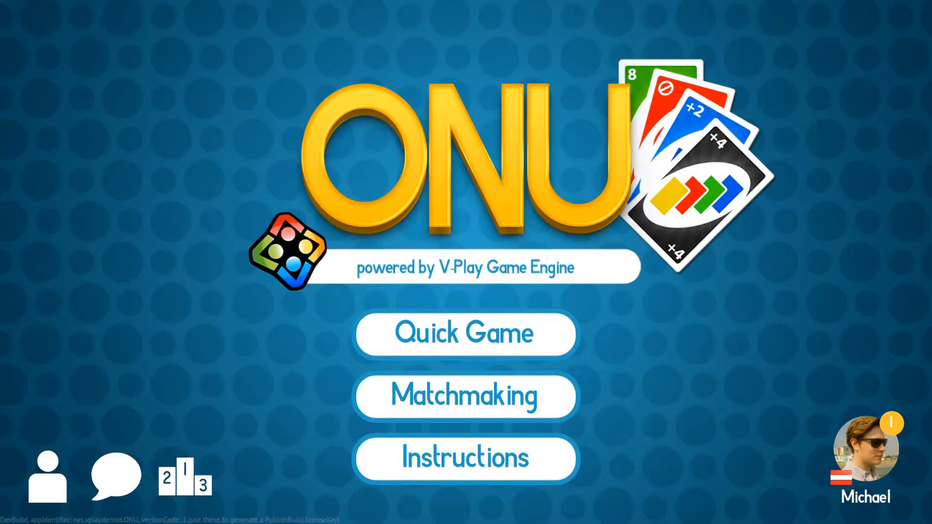
Step: Start a quick game, check your own rank and score via your avatar, then dismiss the profile
click(465, 396)
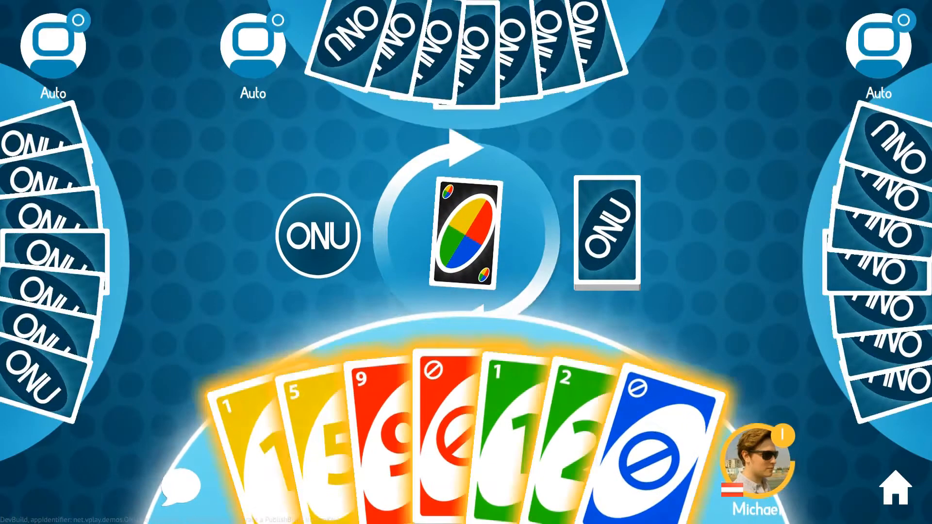
click(757, 456)
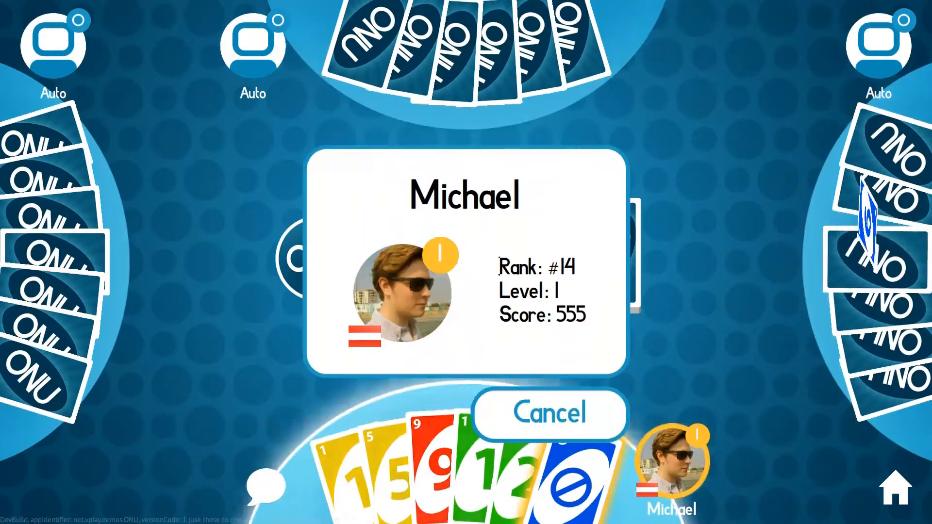
click(547, 415)
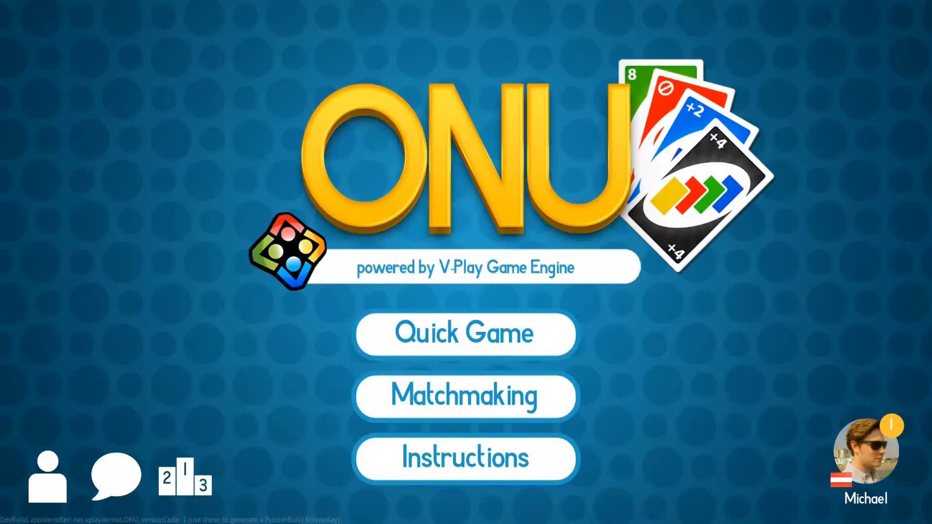
Step: Host a matchmaking game inviting Rachel and Susie from the Players list and start it
click(465, 396)
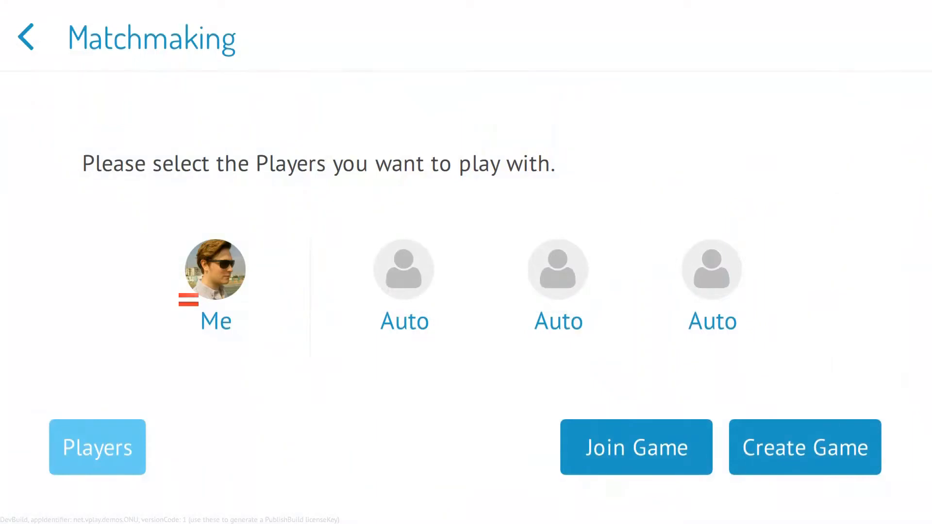
click(97, 446)
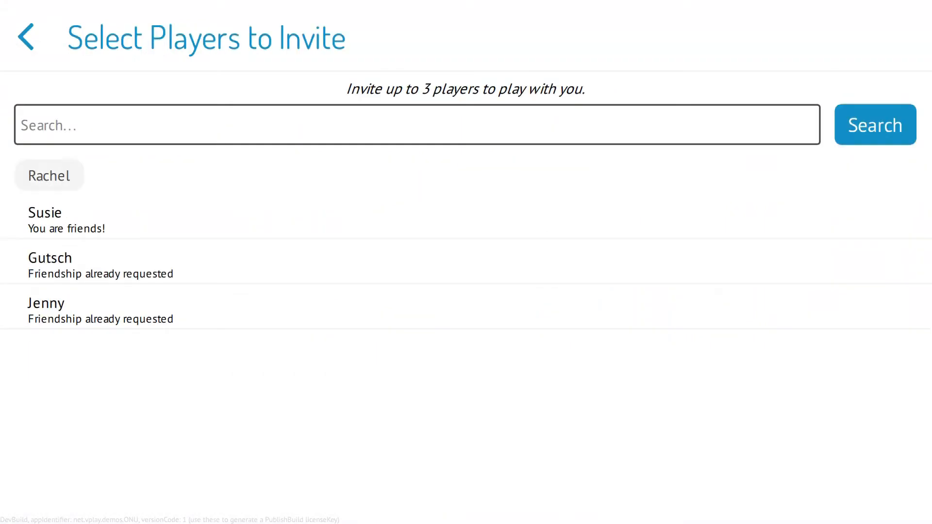
click(44, 213)
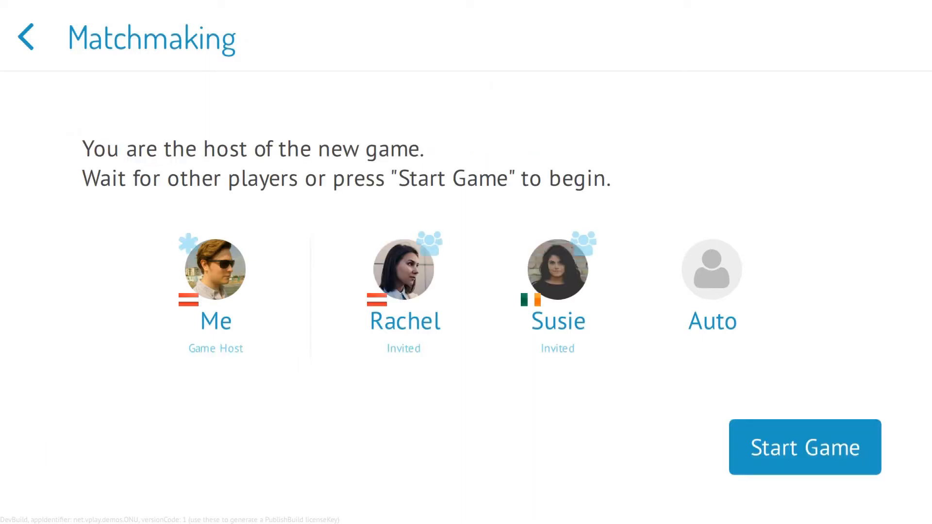
click(804, 447)
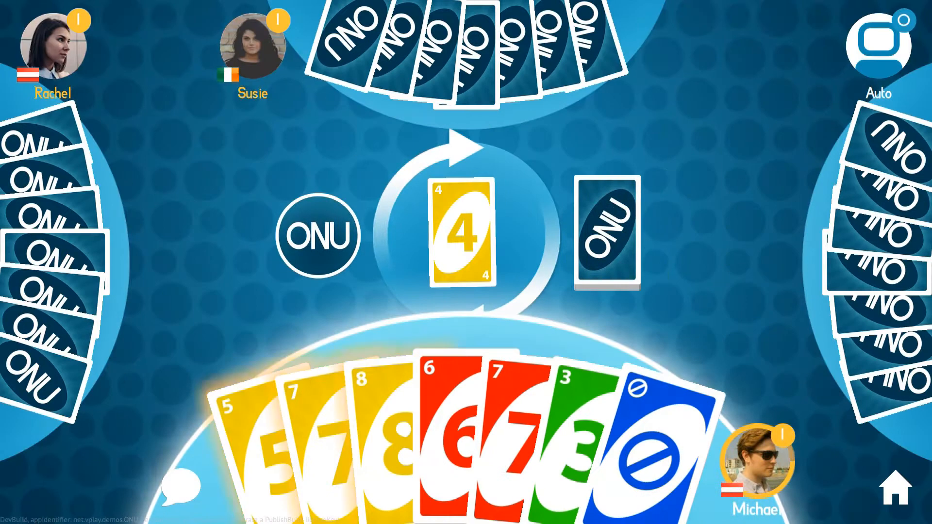
click(392, 428)
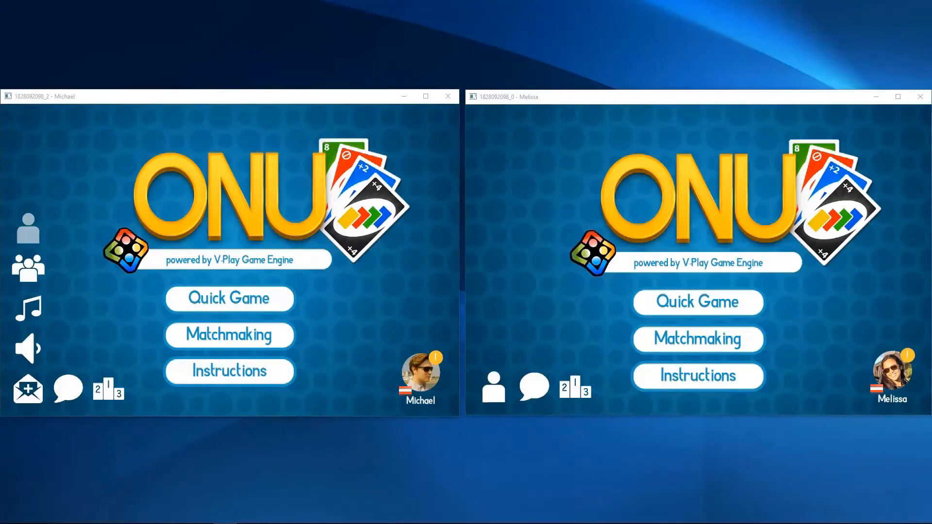
Step: In Michael's window, host a matchmaking game inviting Melissa and start it
click(229, 335)
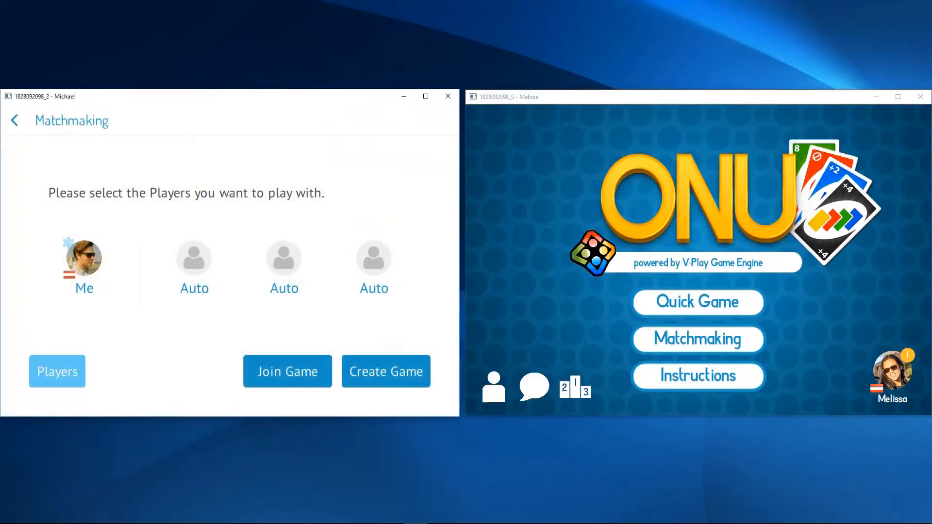
click(56, 370)
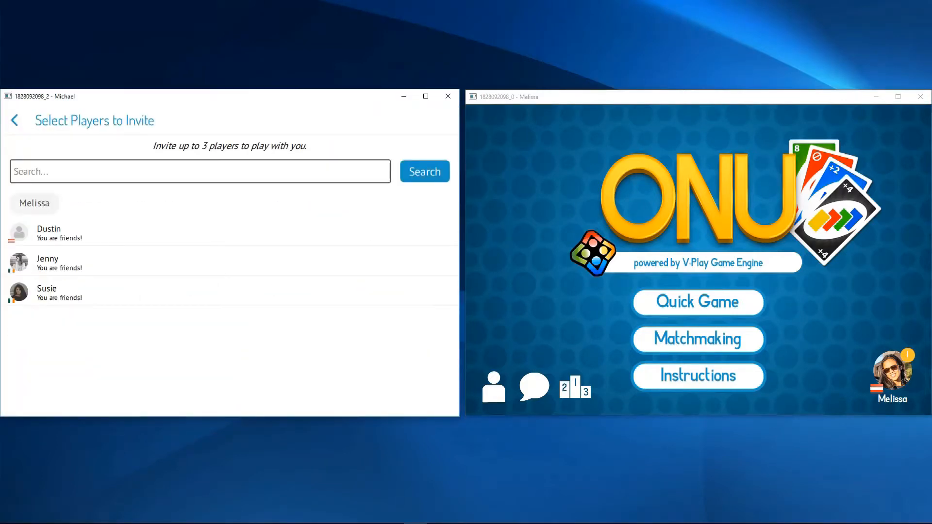
click(35, 203)
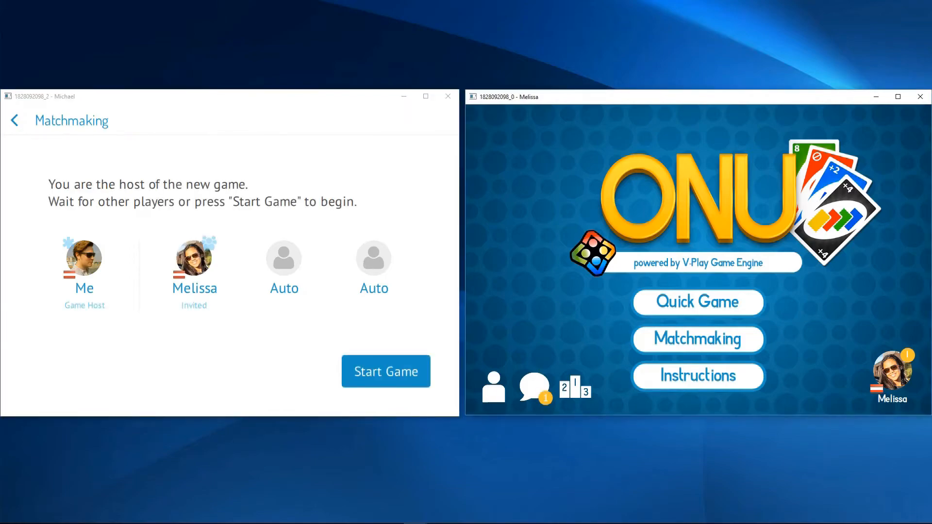
click(385, 372)
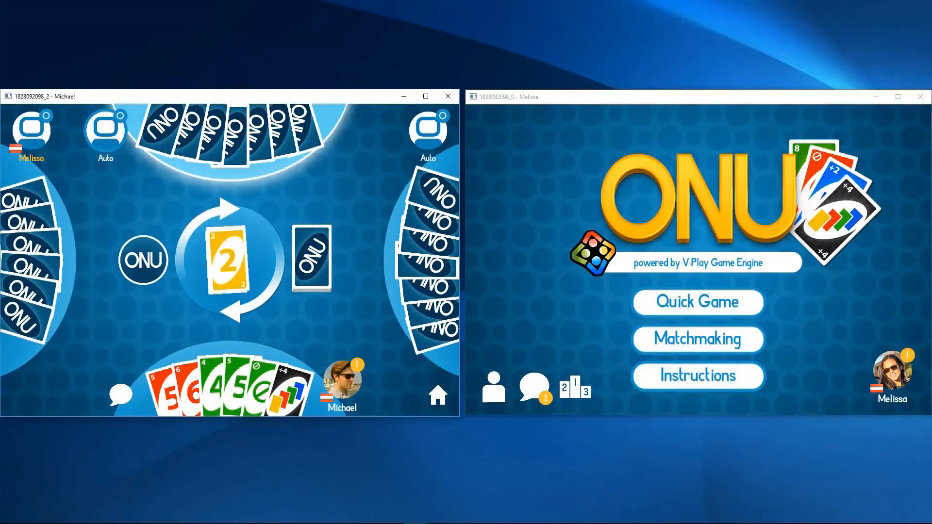
Step: In Melissa's window, read the game invitation in the inbox and join via Play
click(535, 386)
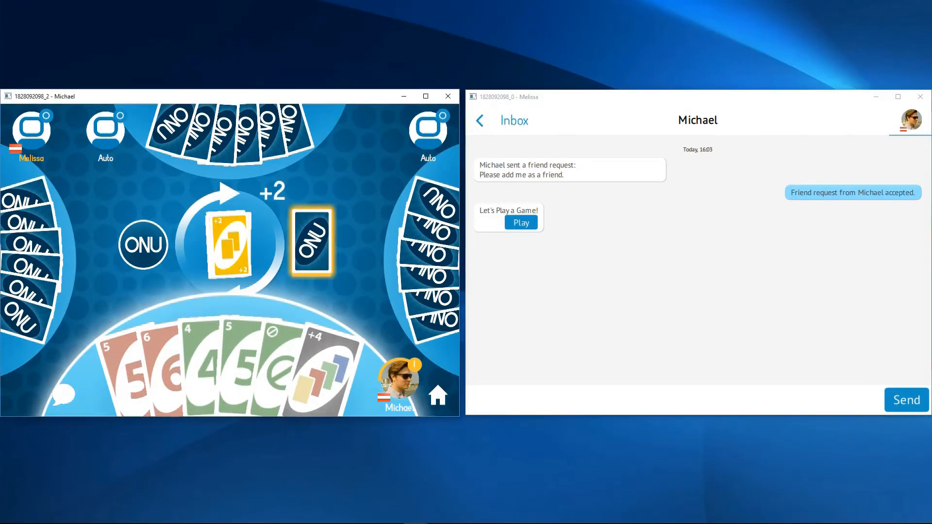
click(520, 223)
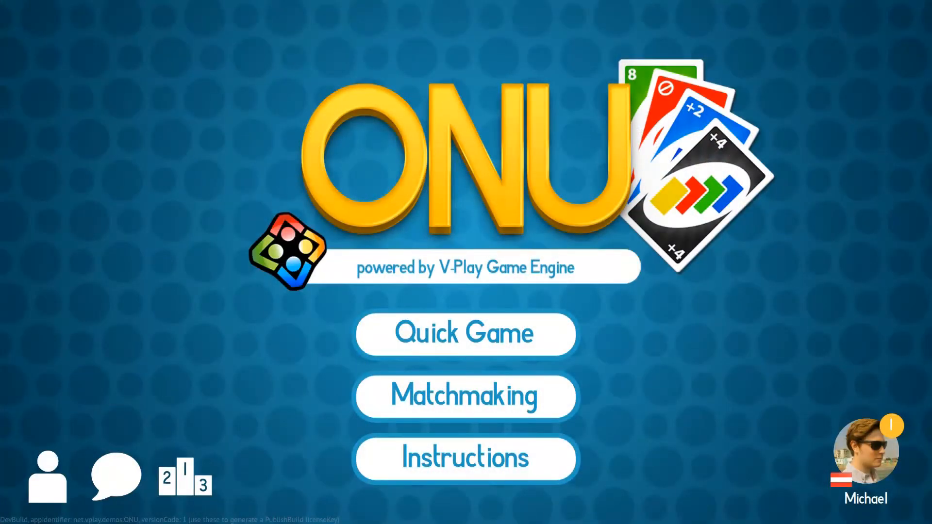
Step: View the all-time highscores and scroll to Michael's own entry at rank 14 with 525 points
click(184, 479)
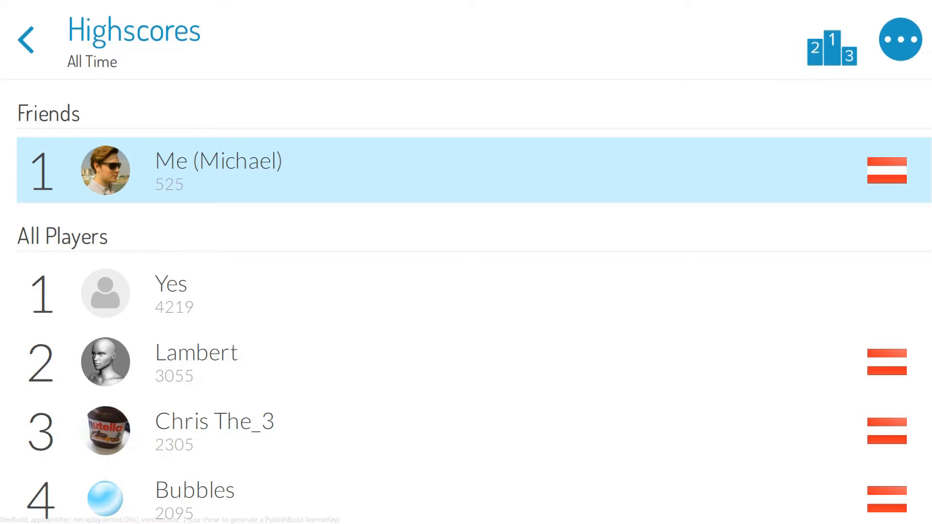
scroll(down, 3)
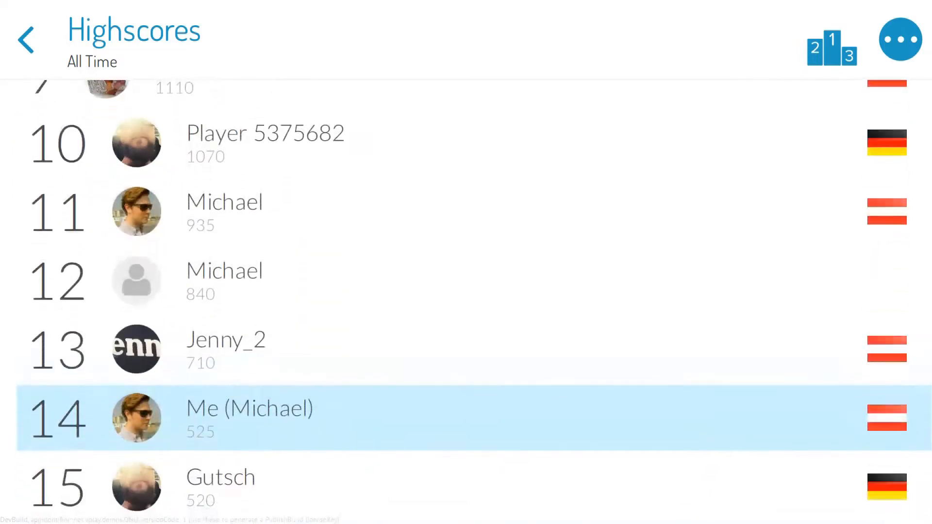
scroll(down, 3)
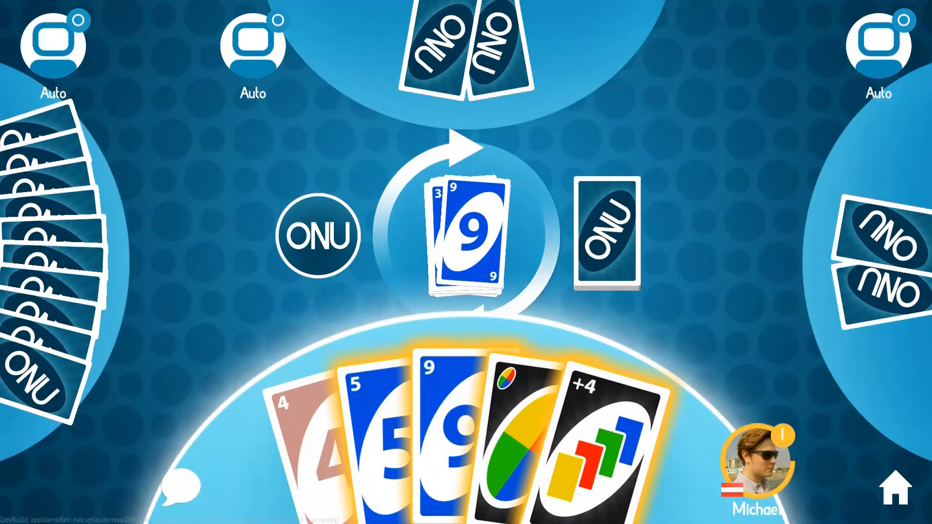
Step: Show the V-Play QML source with GameWindow, VPlayMultiPlayer matchmaking and game Scene definitions
click(441, 417)
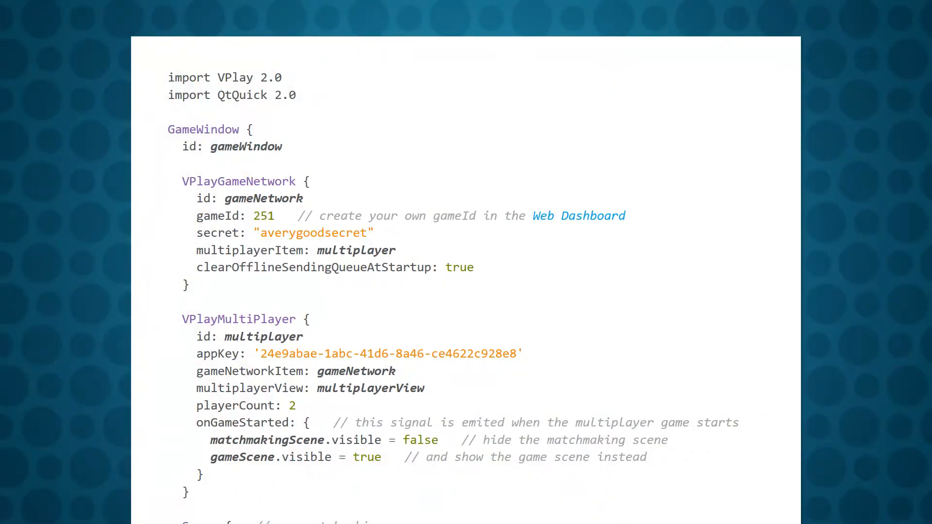
scroll(down, 3)
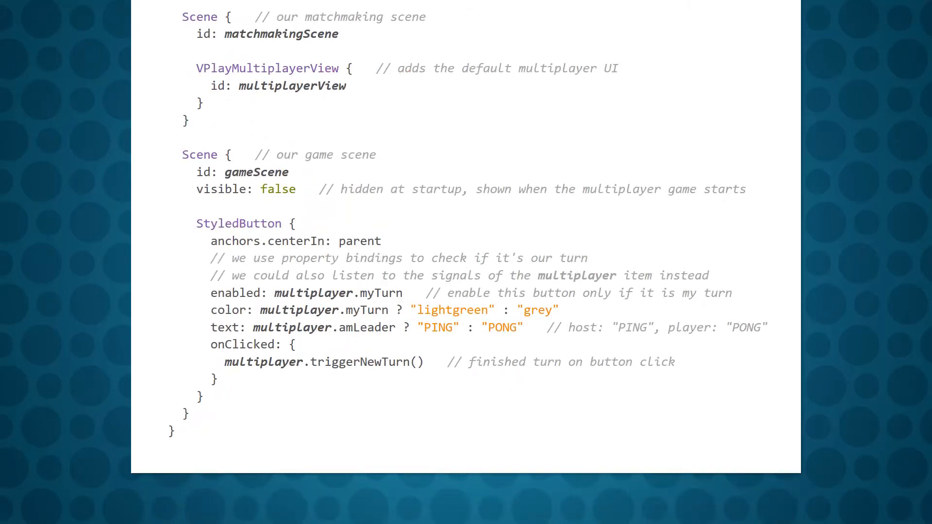